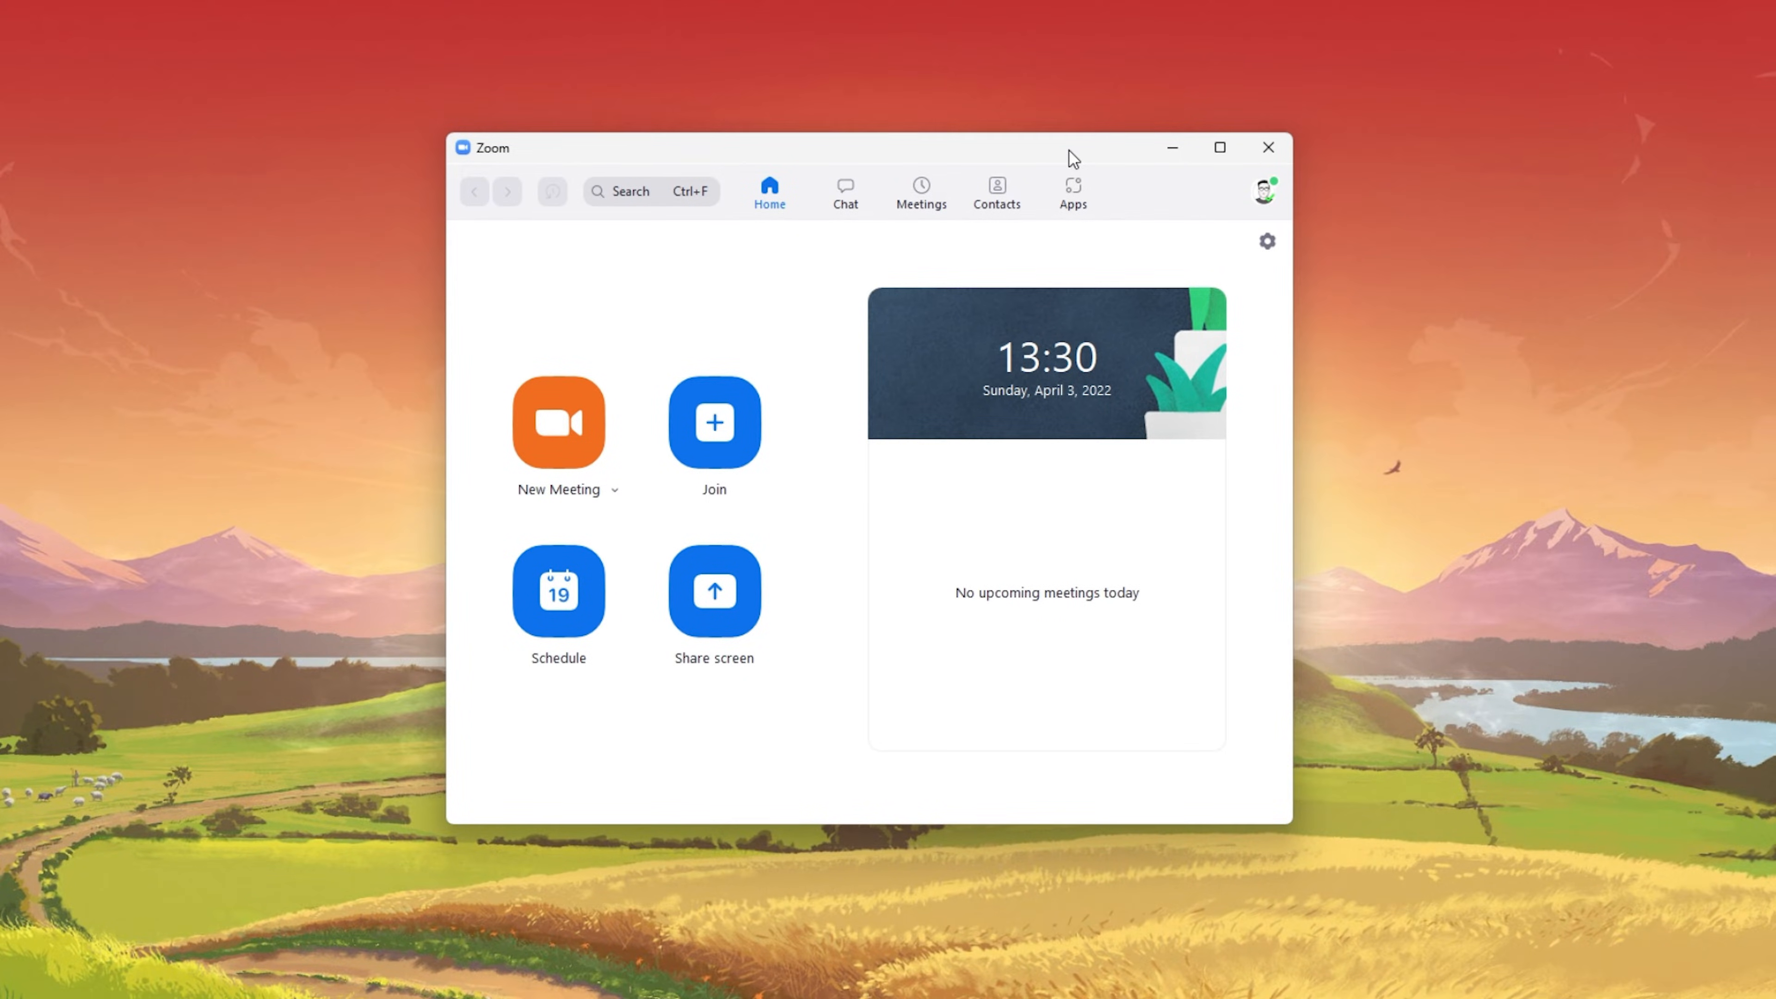
pyautogui.moveTo(1267, 241)
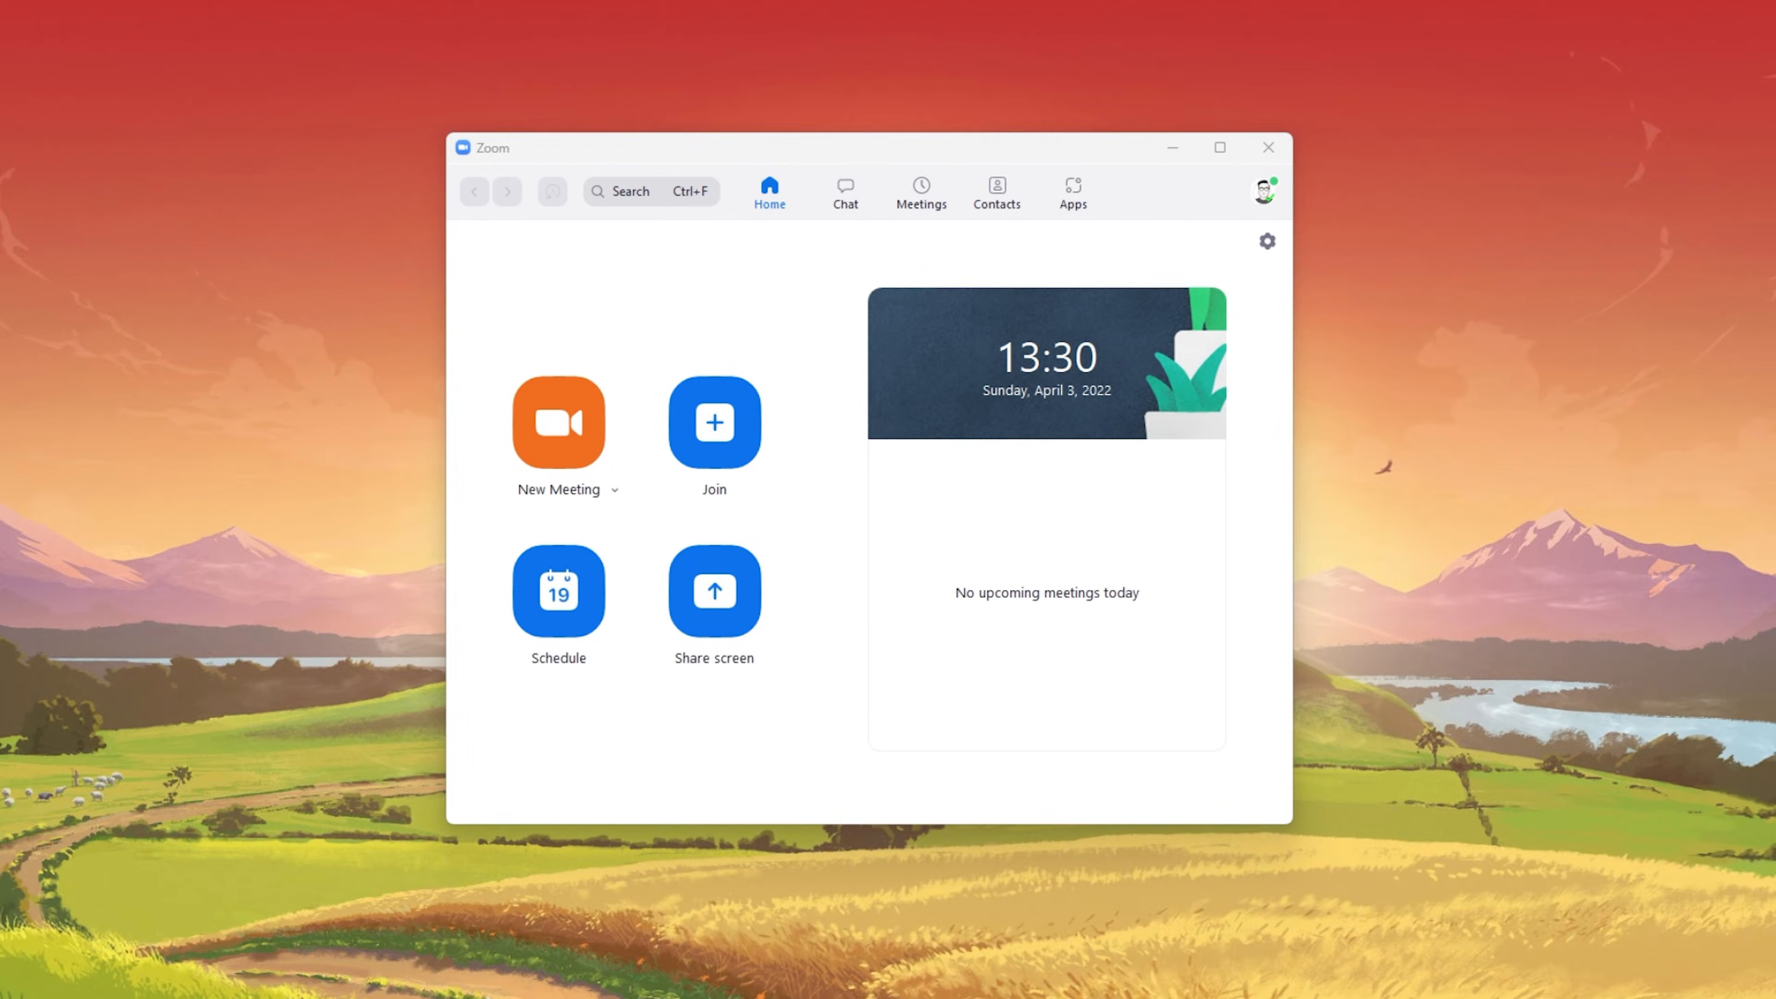
# Open Zoom's Settings window from the home screen gear icon
pyautogui.click(1266, 241)
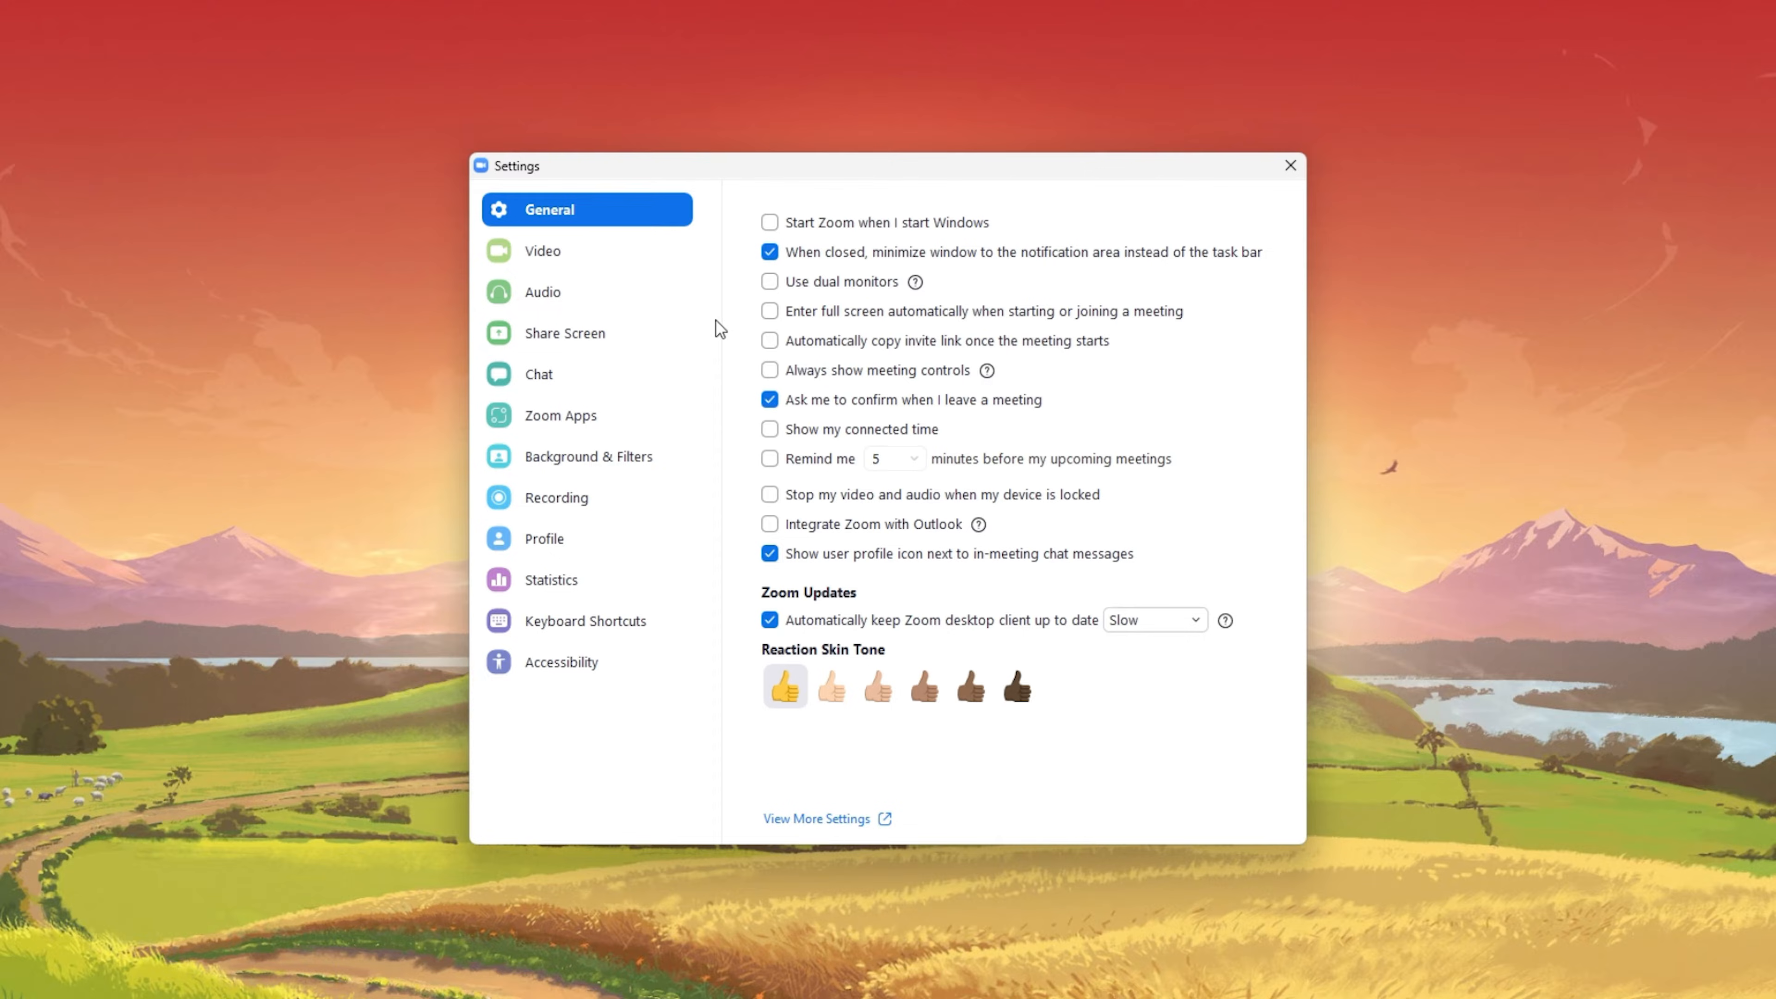
# Show the Recording settings and open the local recordings folder in File Explorer
pyautogui.click(557, 498)
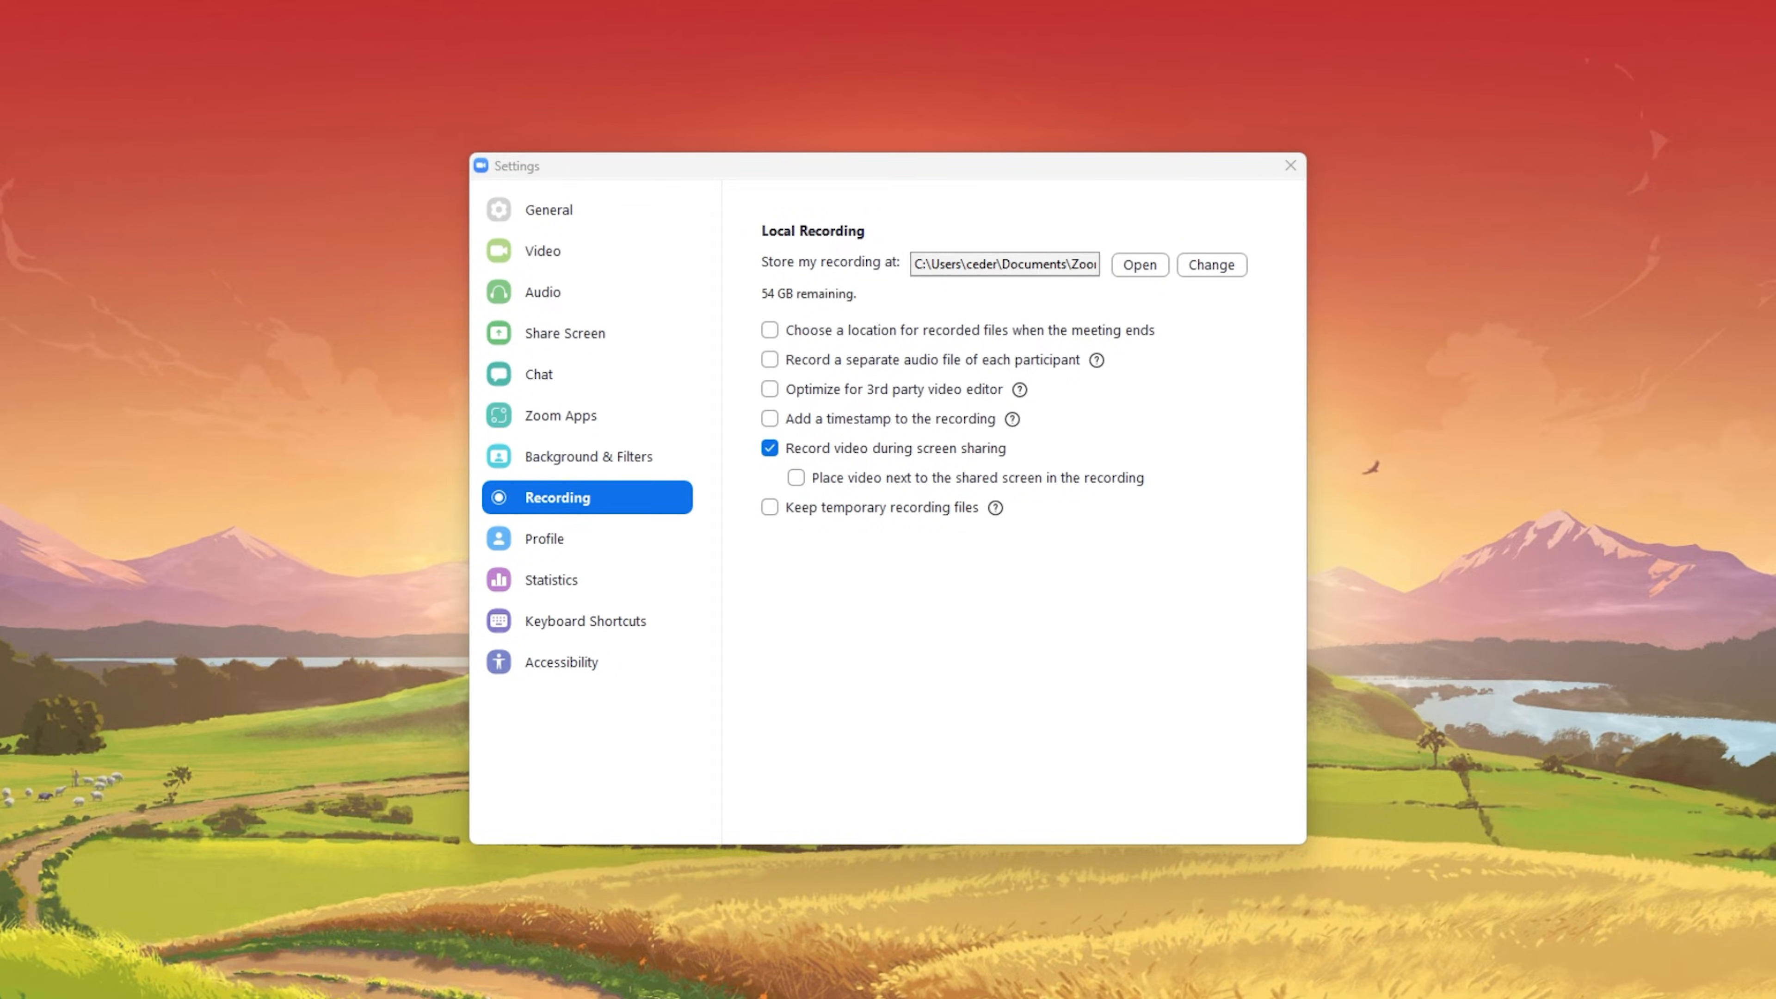
pyautogui.click(1137, 264)
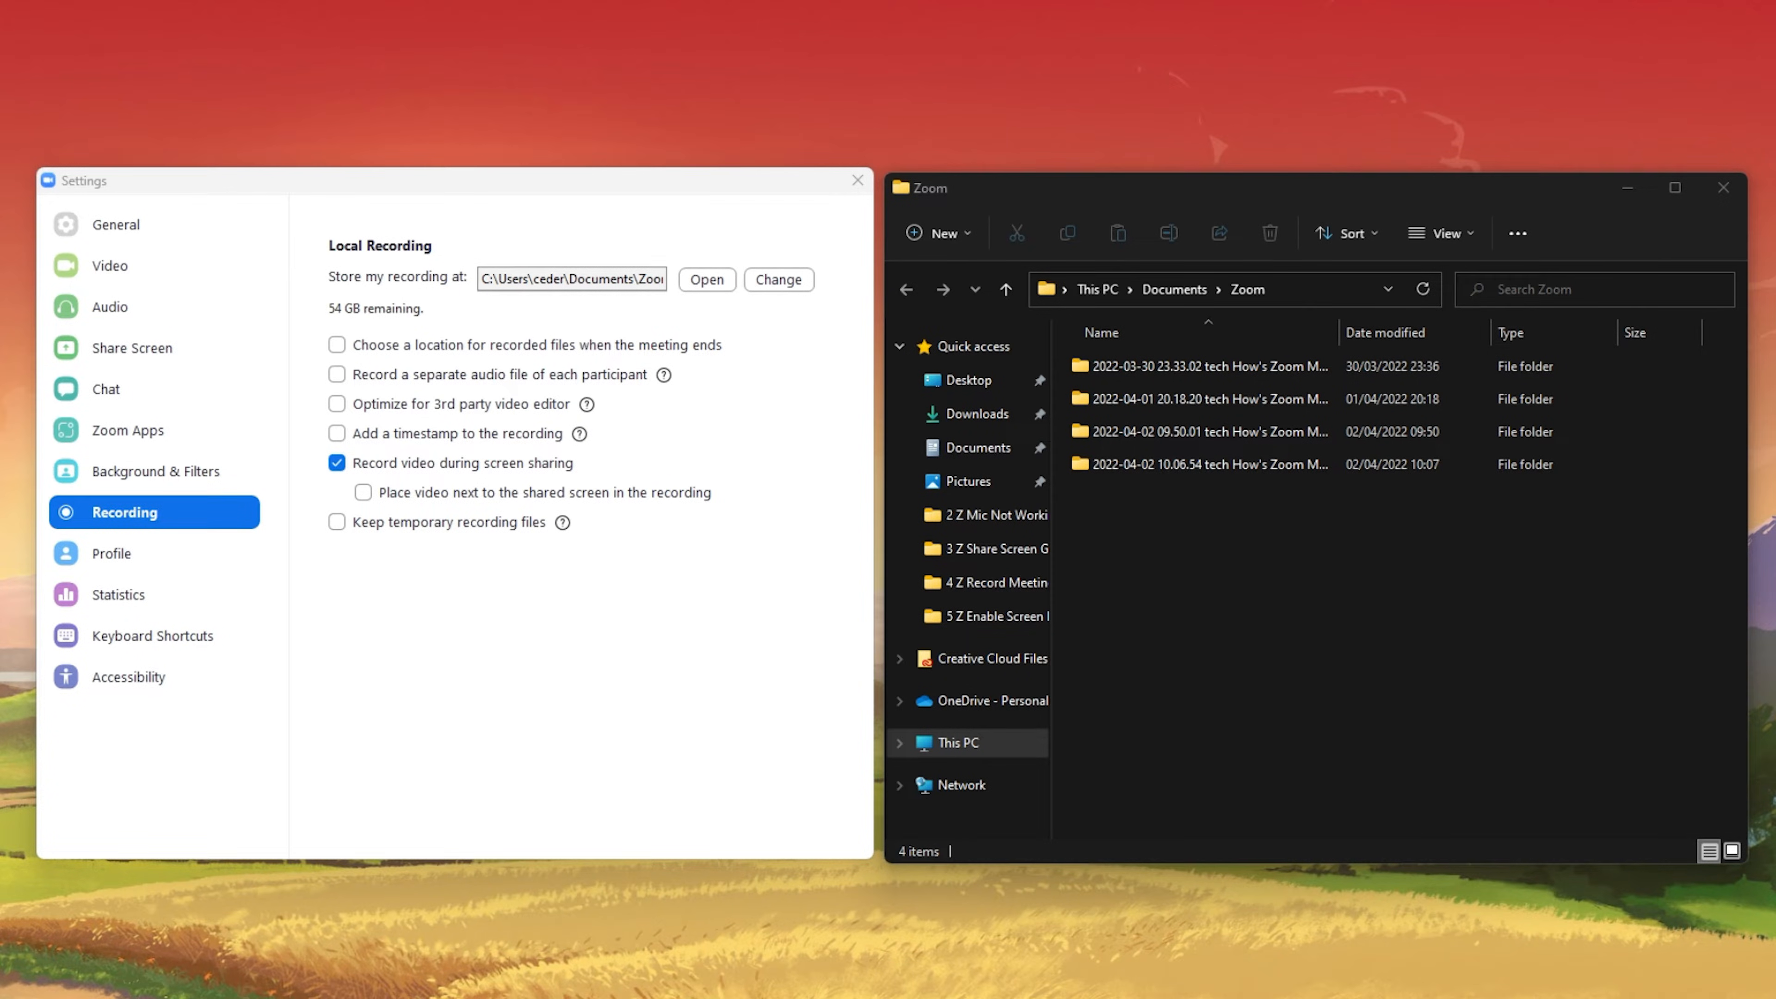
# In the 2022-04-01 meeting folder, browse the PC for another app to open recording.conf
pyautogui.doubleClick(1201, 367)
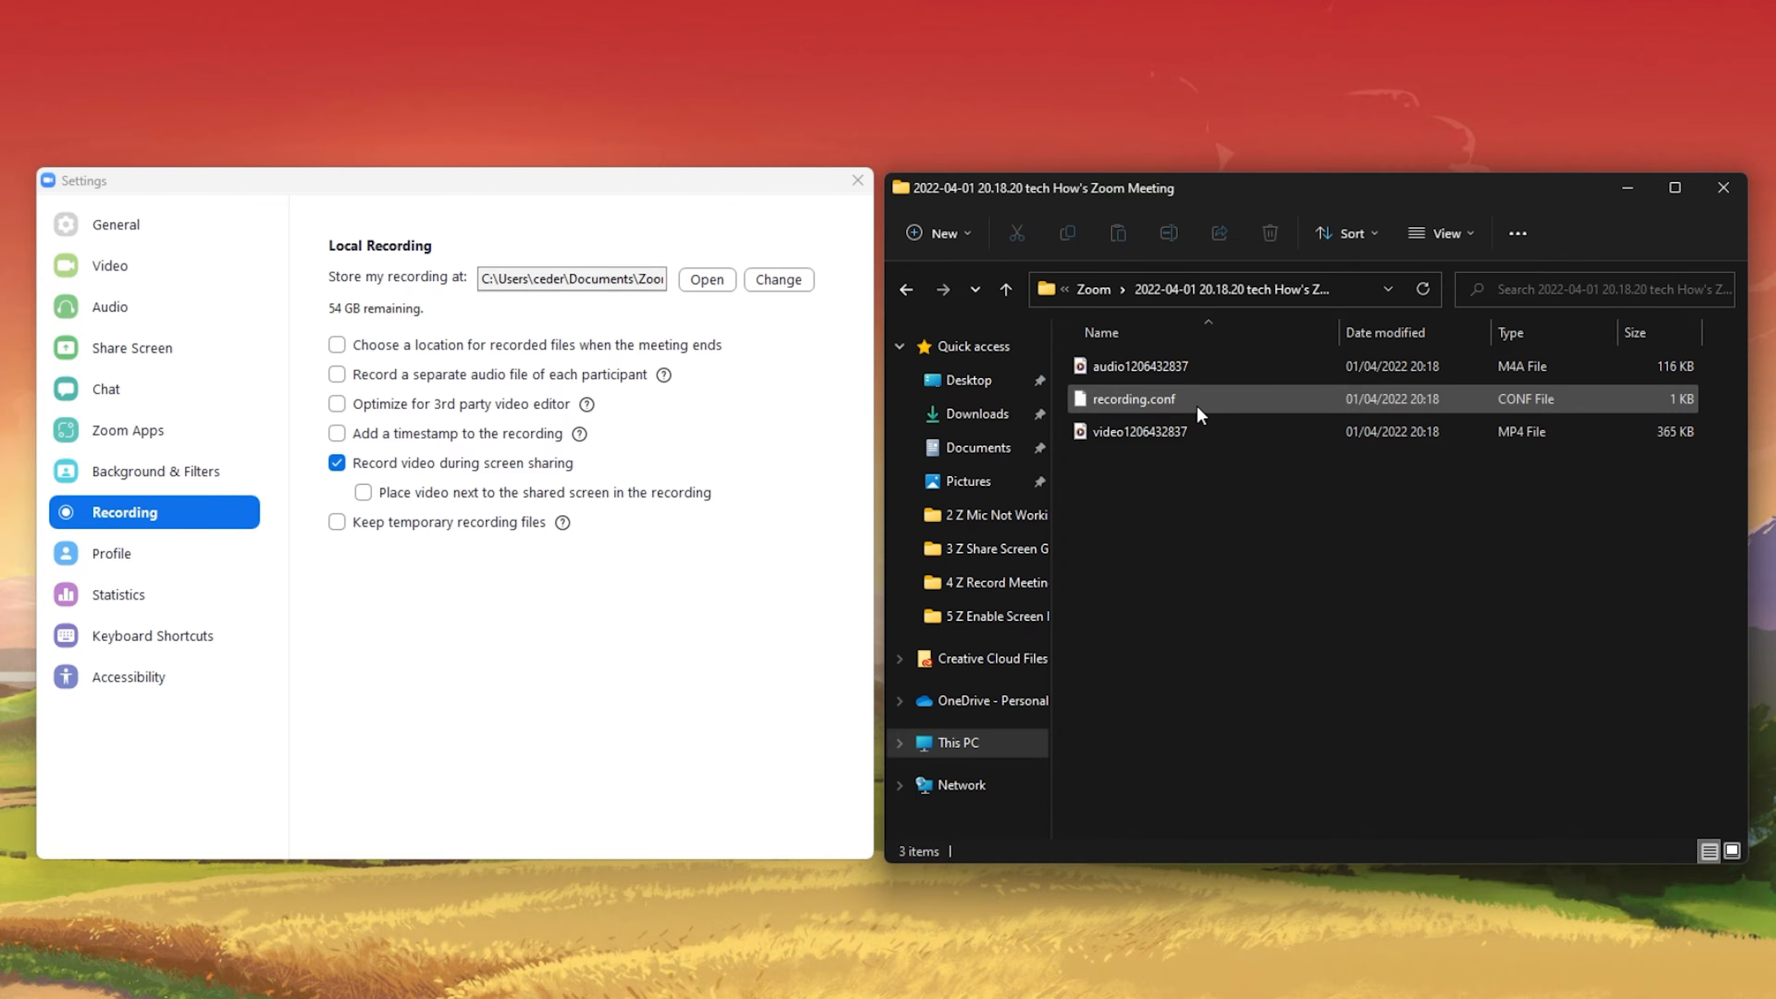
pyautogui.rightClick(1132, 399)
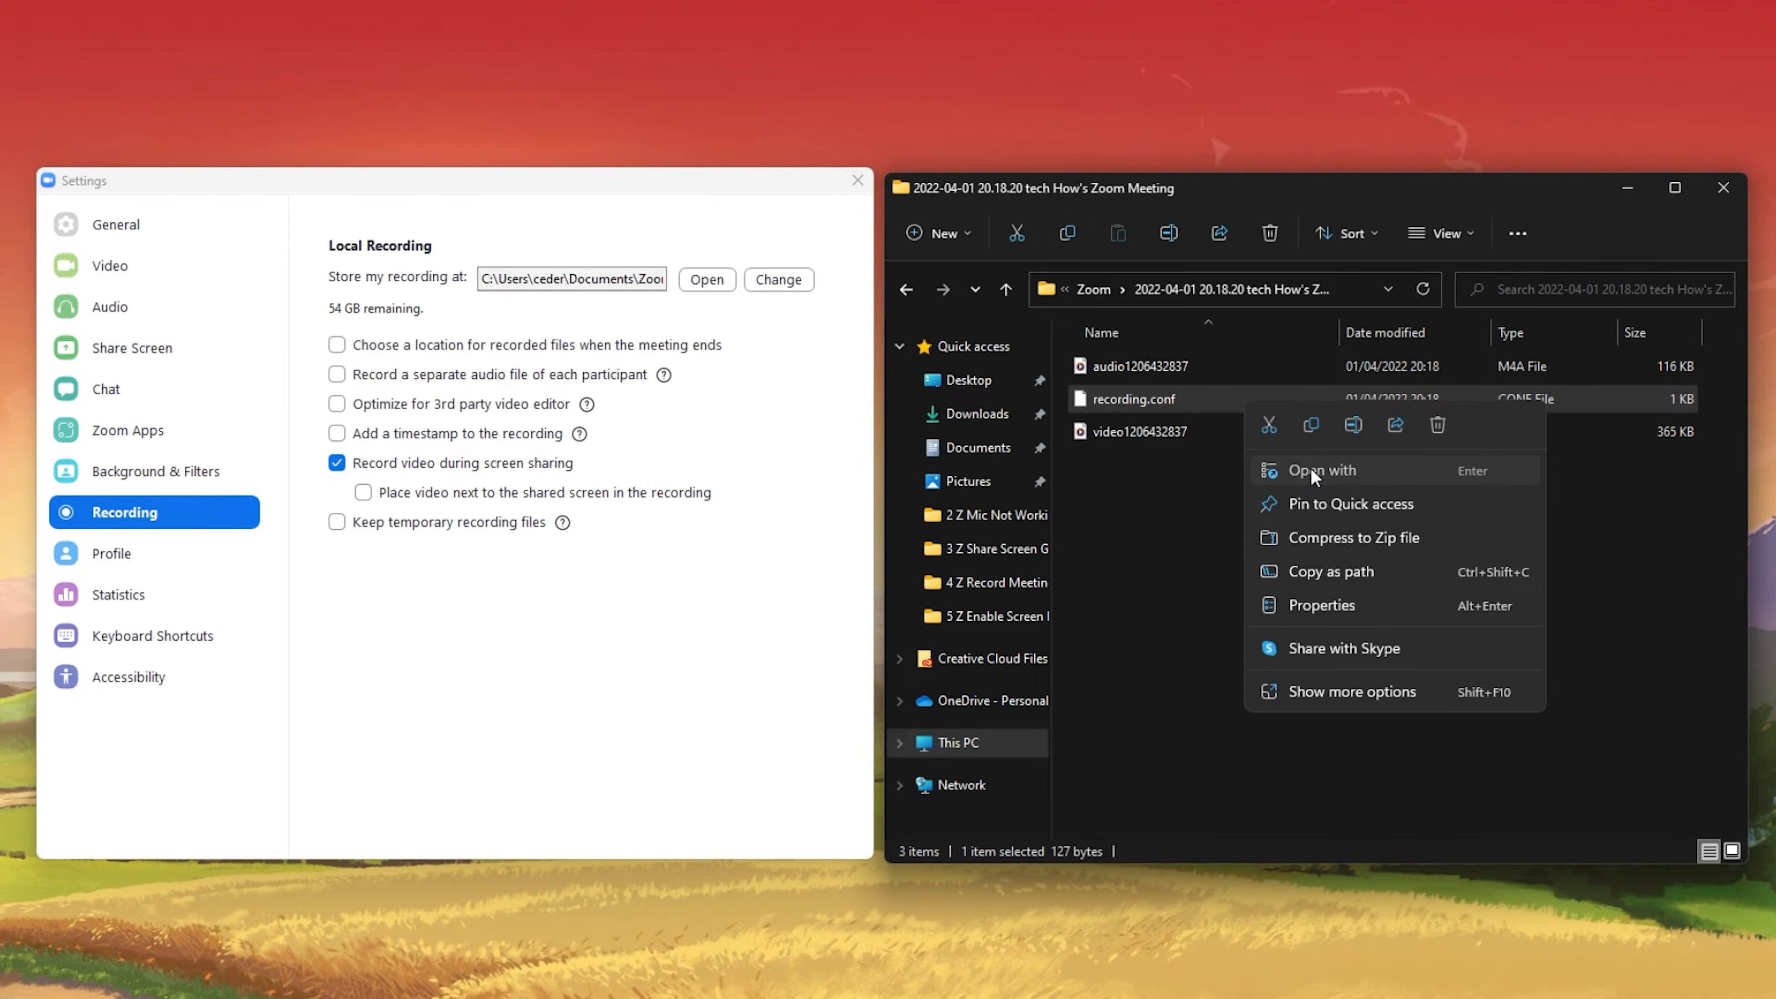
pyautogui.click(1318, 469)
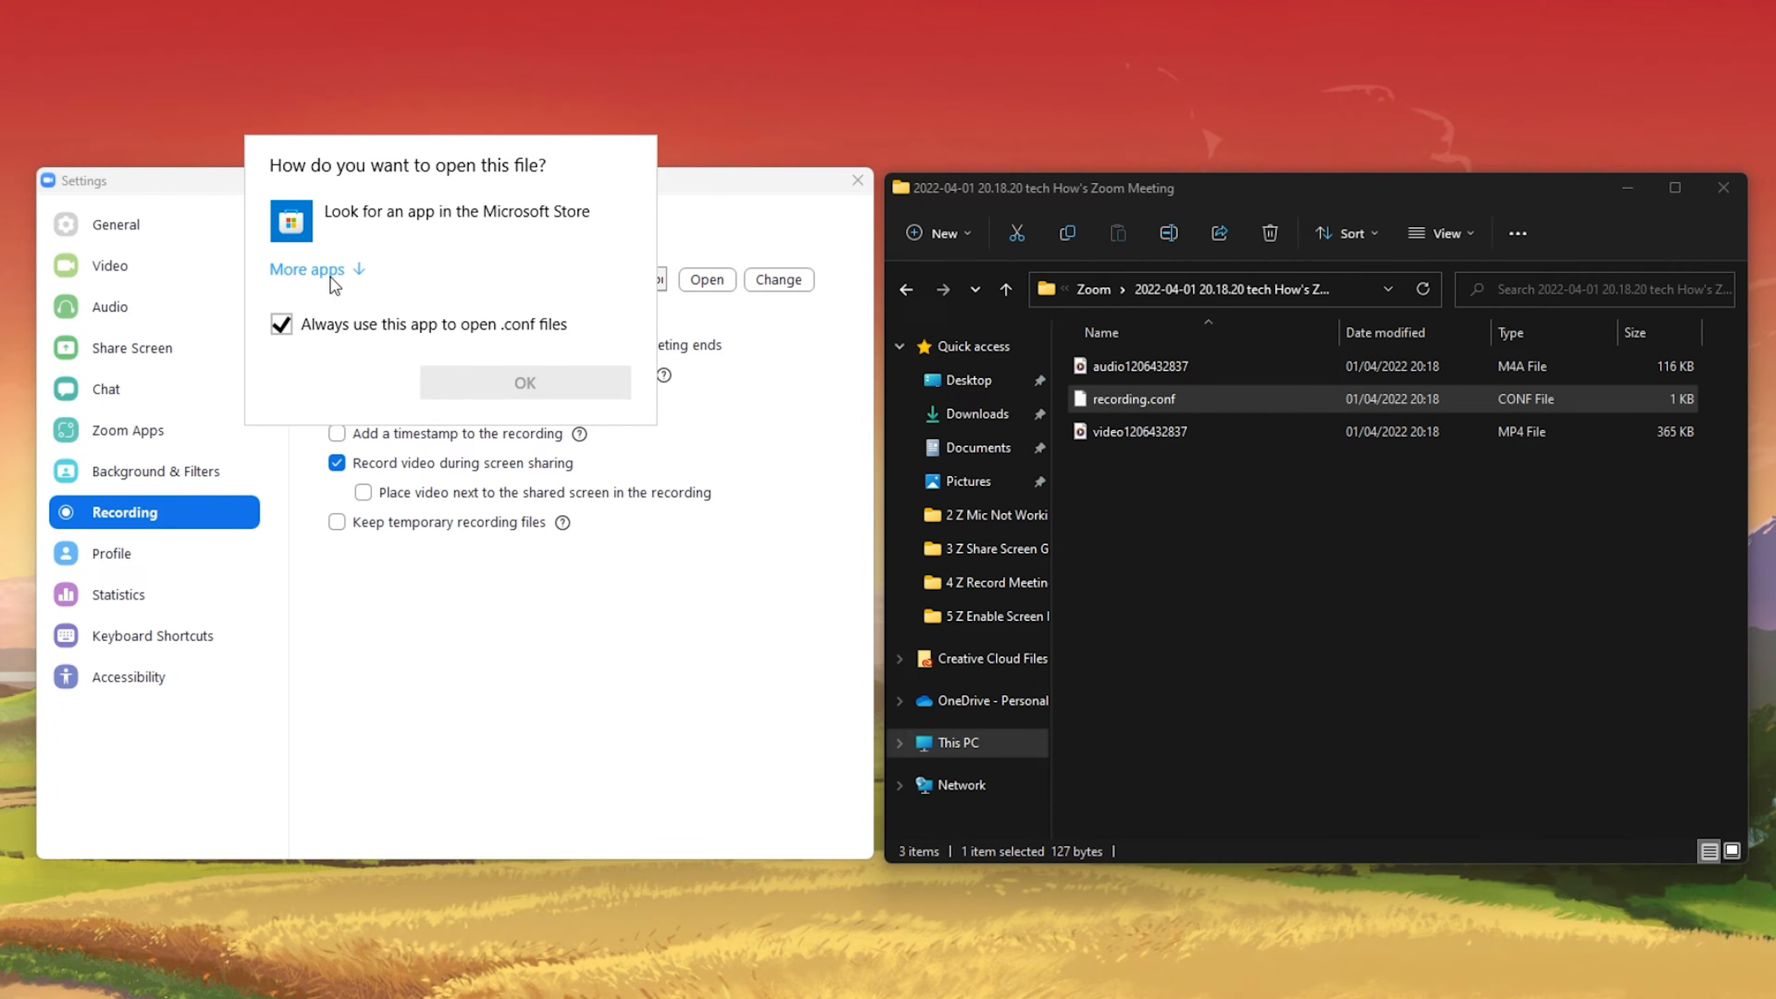
pyautogui.click(306, 269)
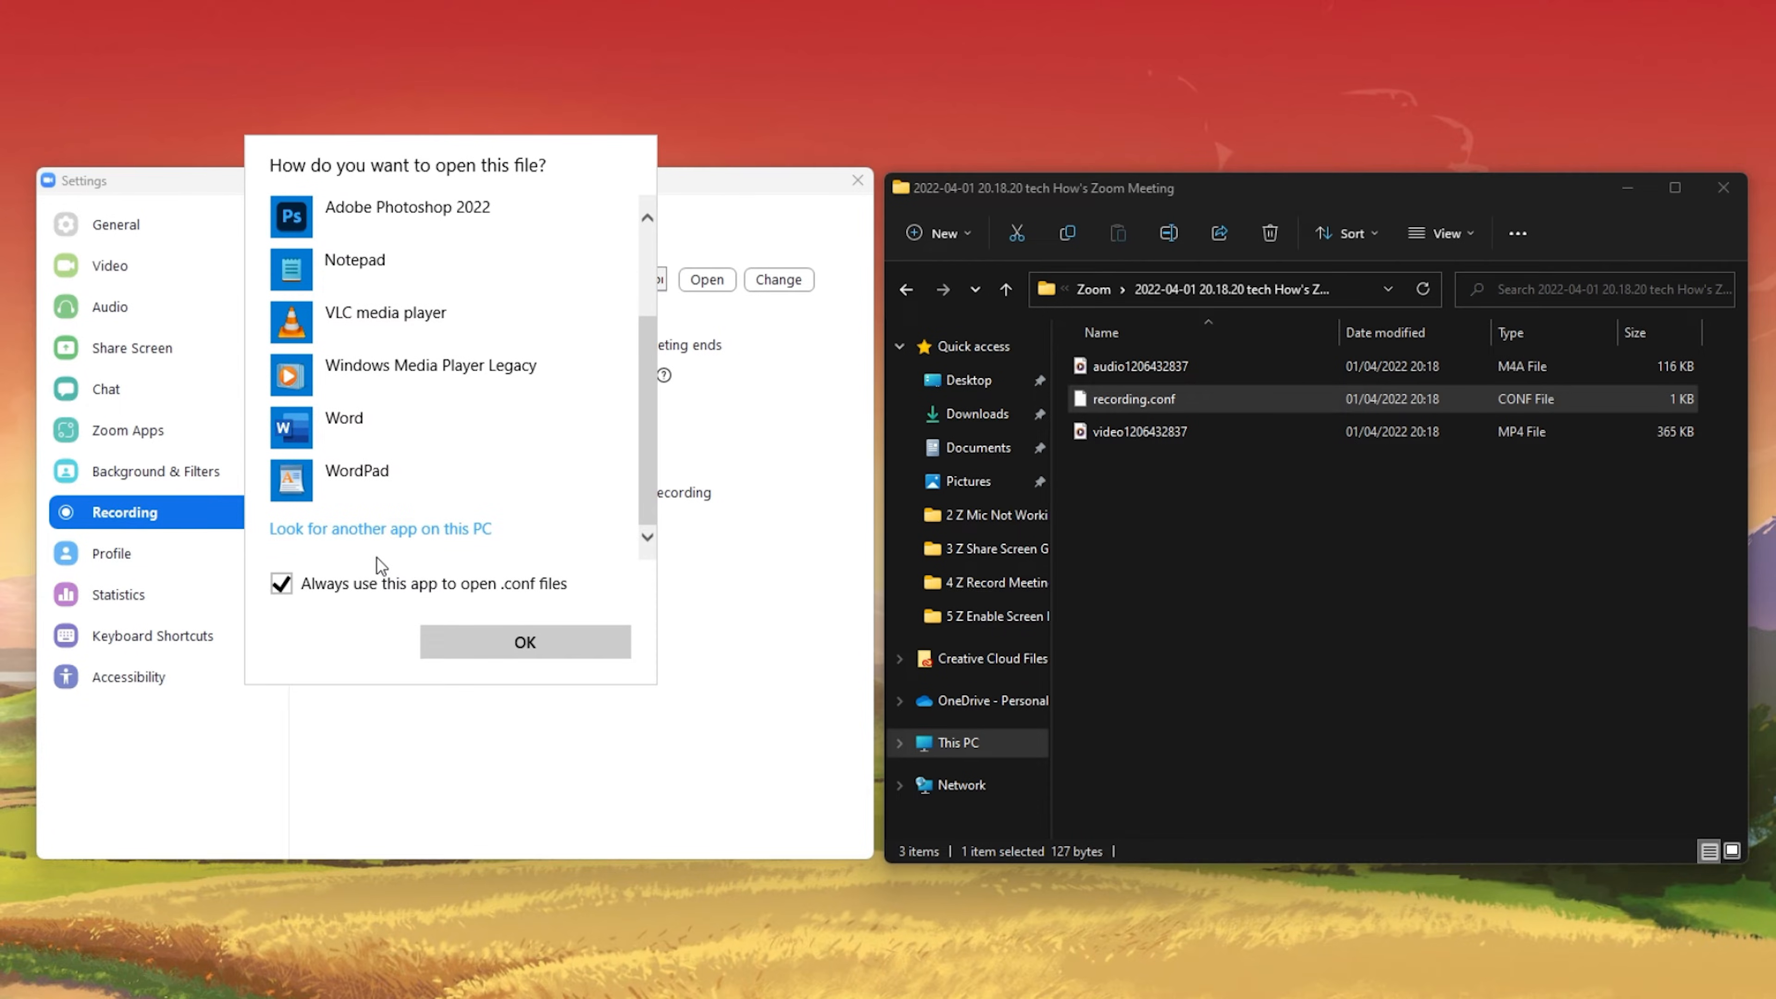
pyautogui.click(380, 528)
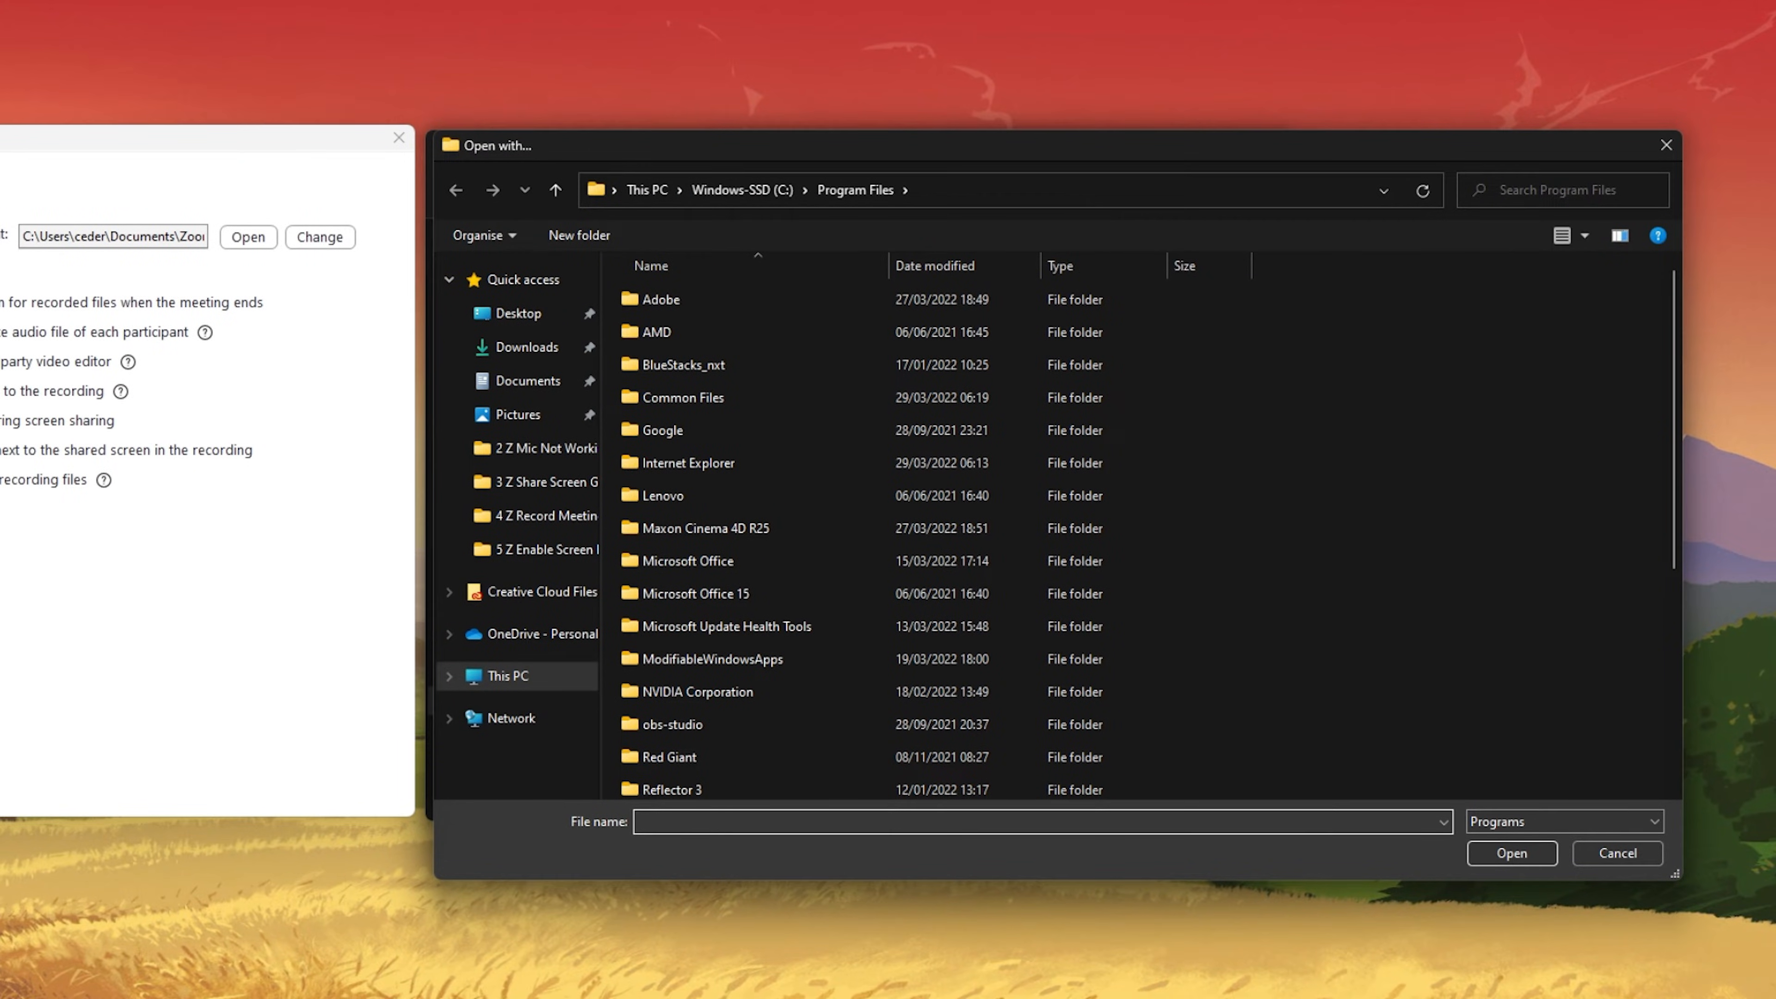
# Open recording.conf with zTscoder from %appdata%\Zoom\bin to convert the recording
pyautogui.write('%appdata%')
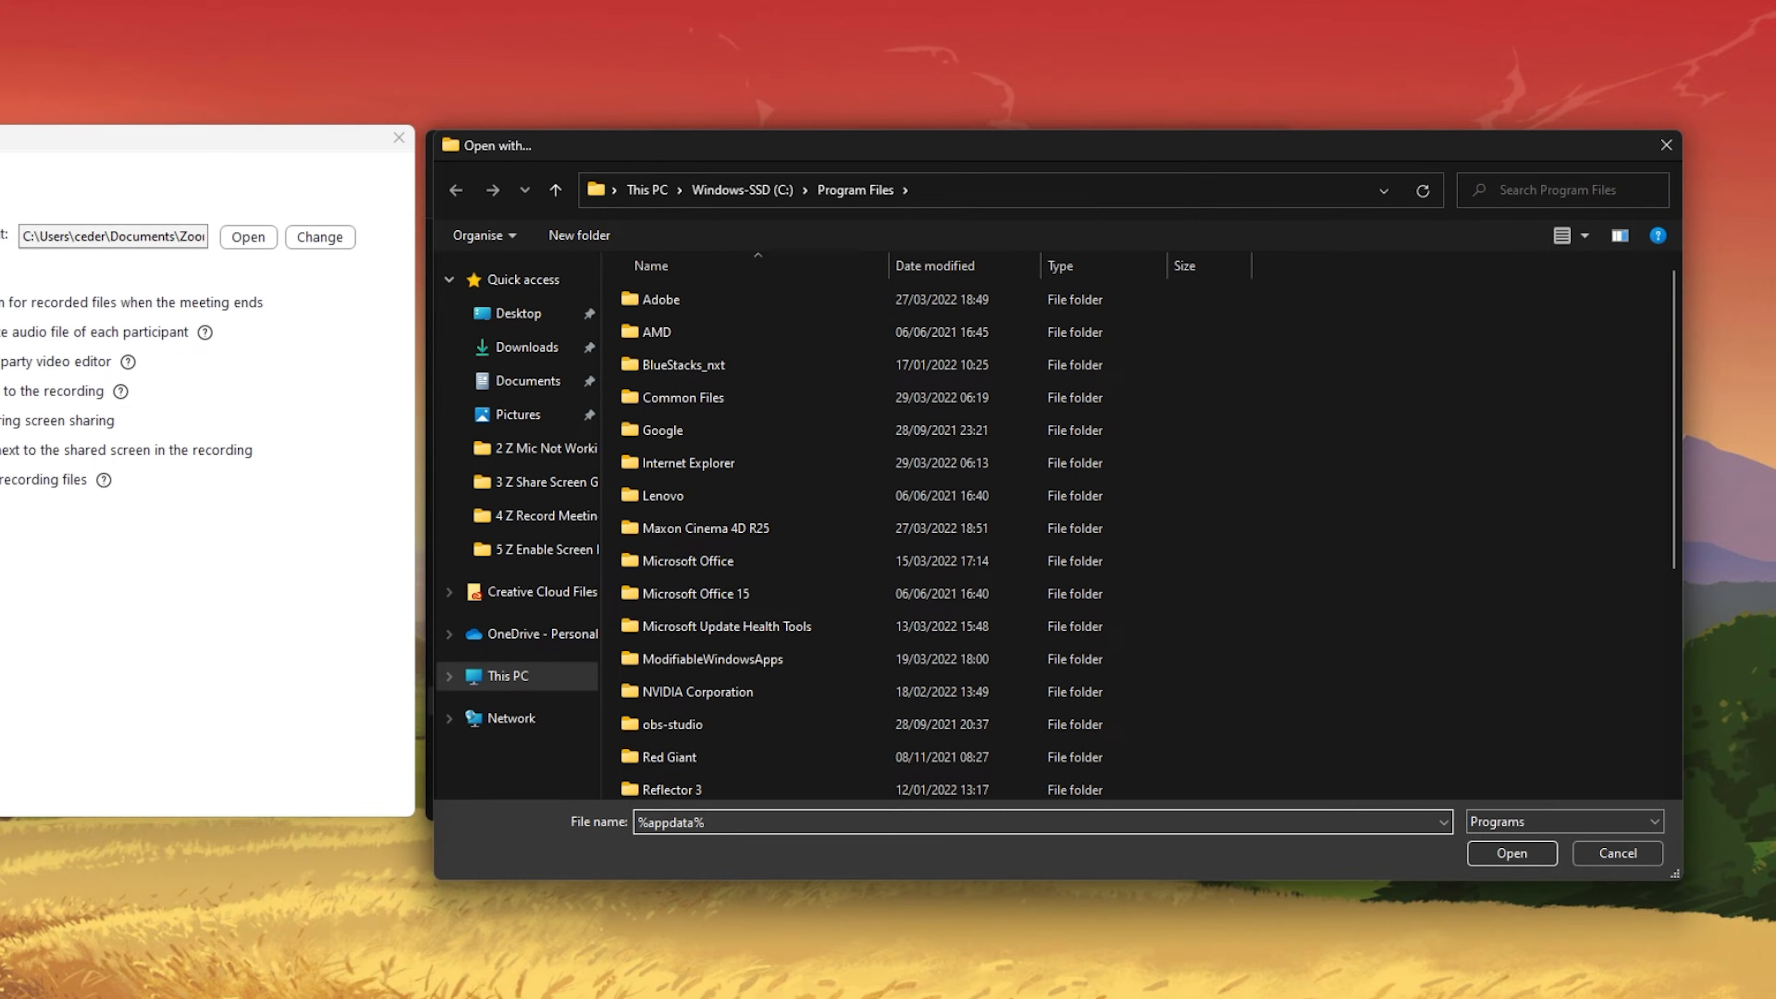
pyautogui.press('Enter')
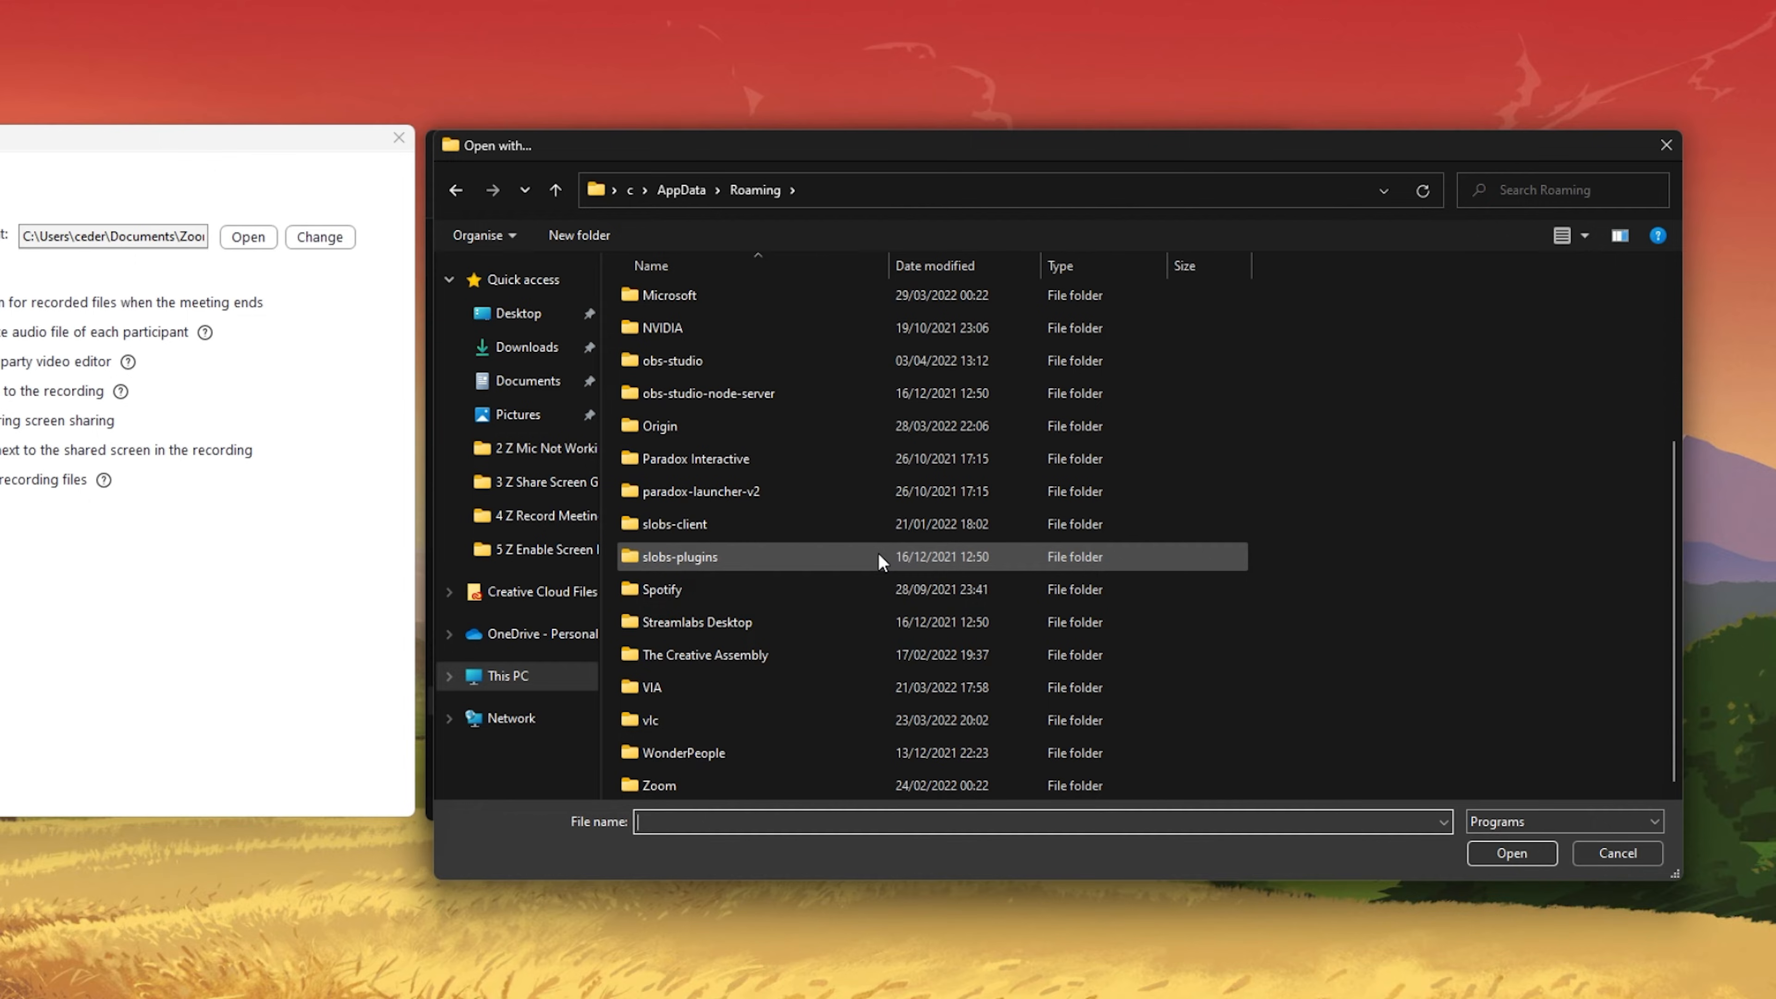
pyautogui.doubleClick(660, 786)
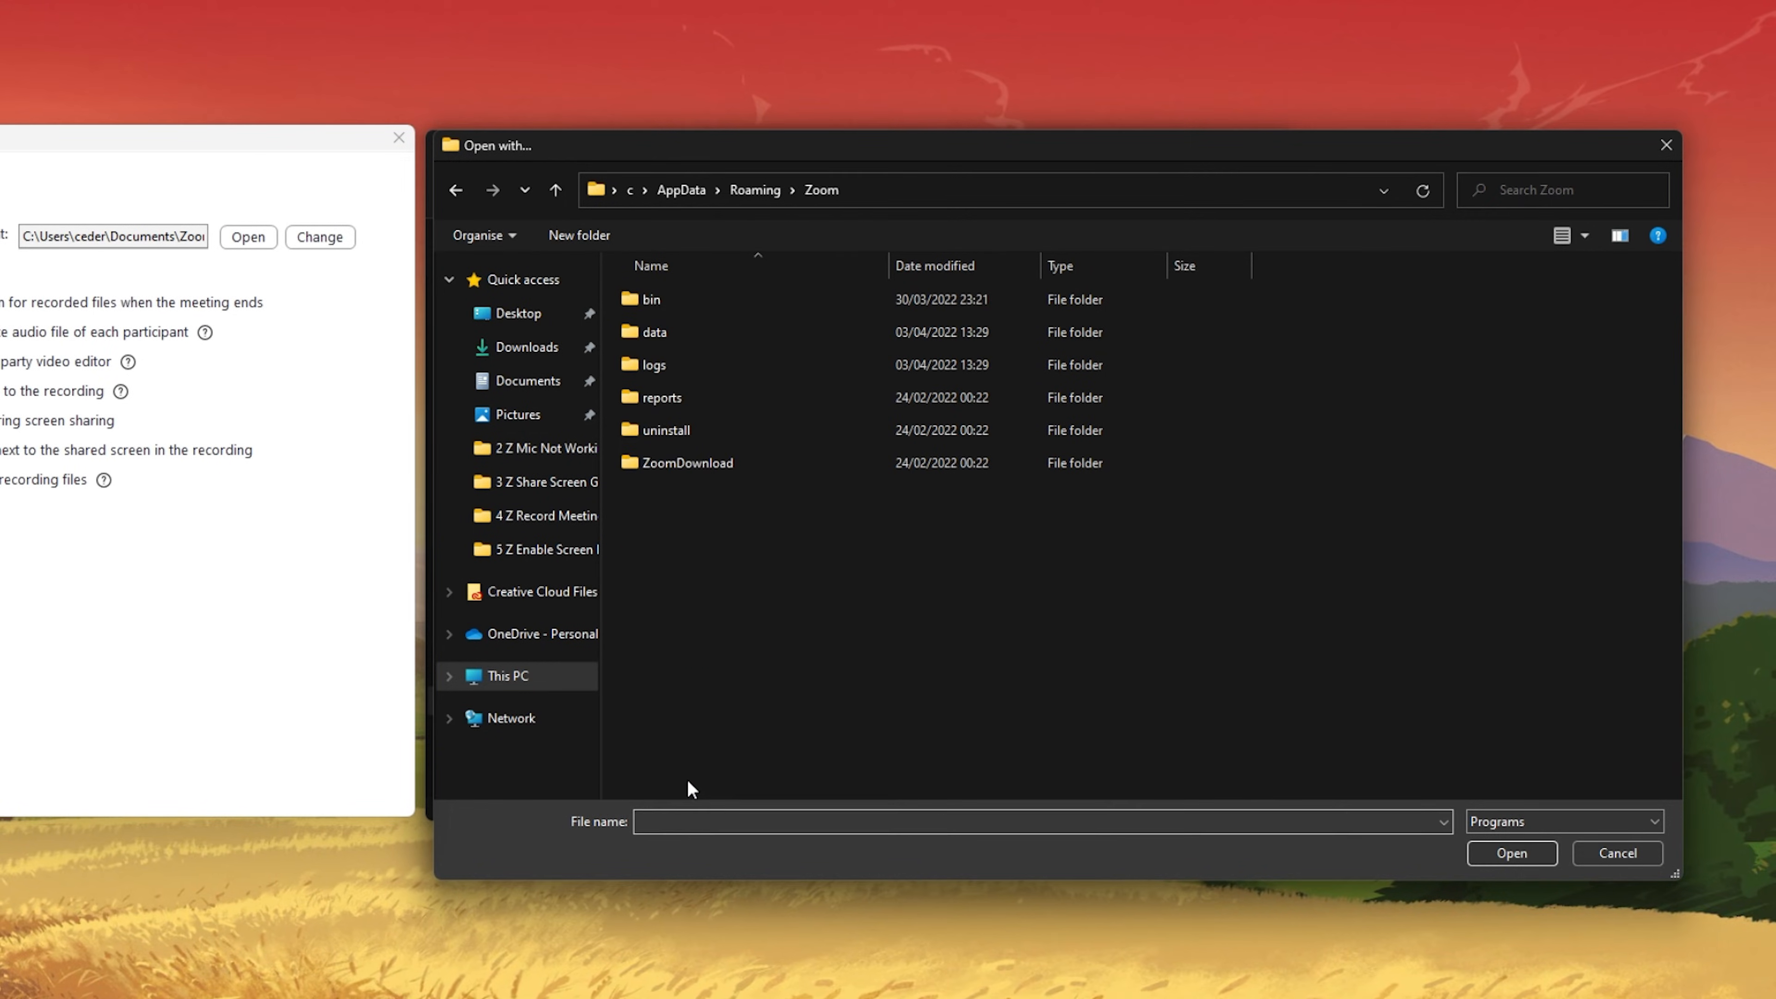
pyautogui.click(651, 298)
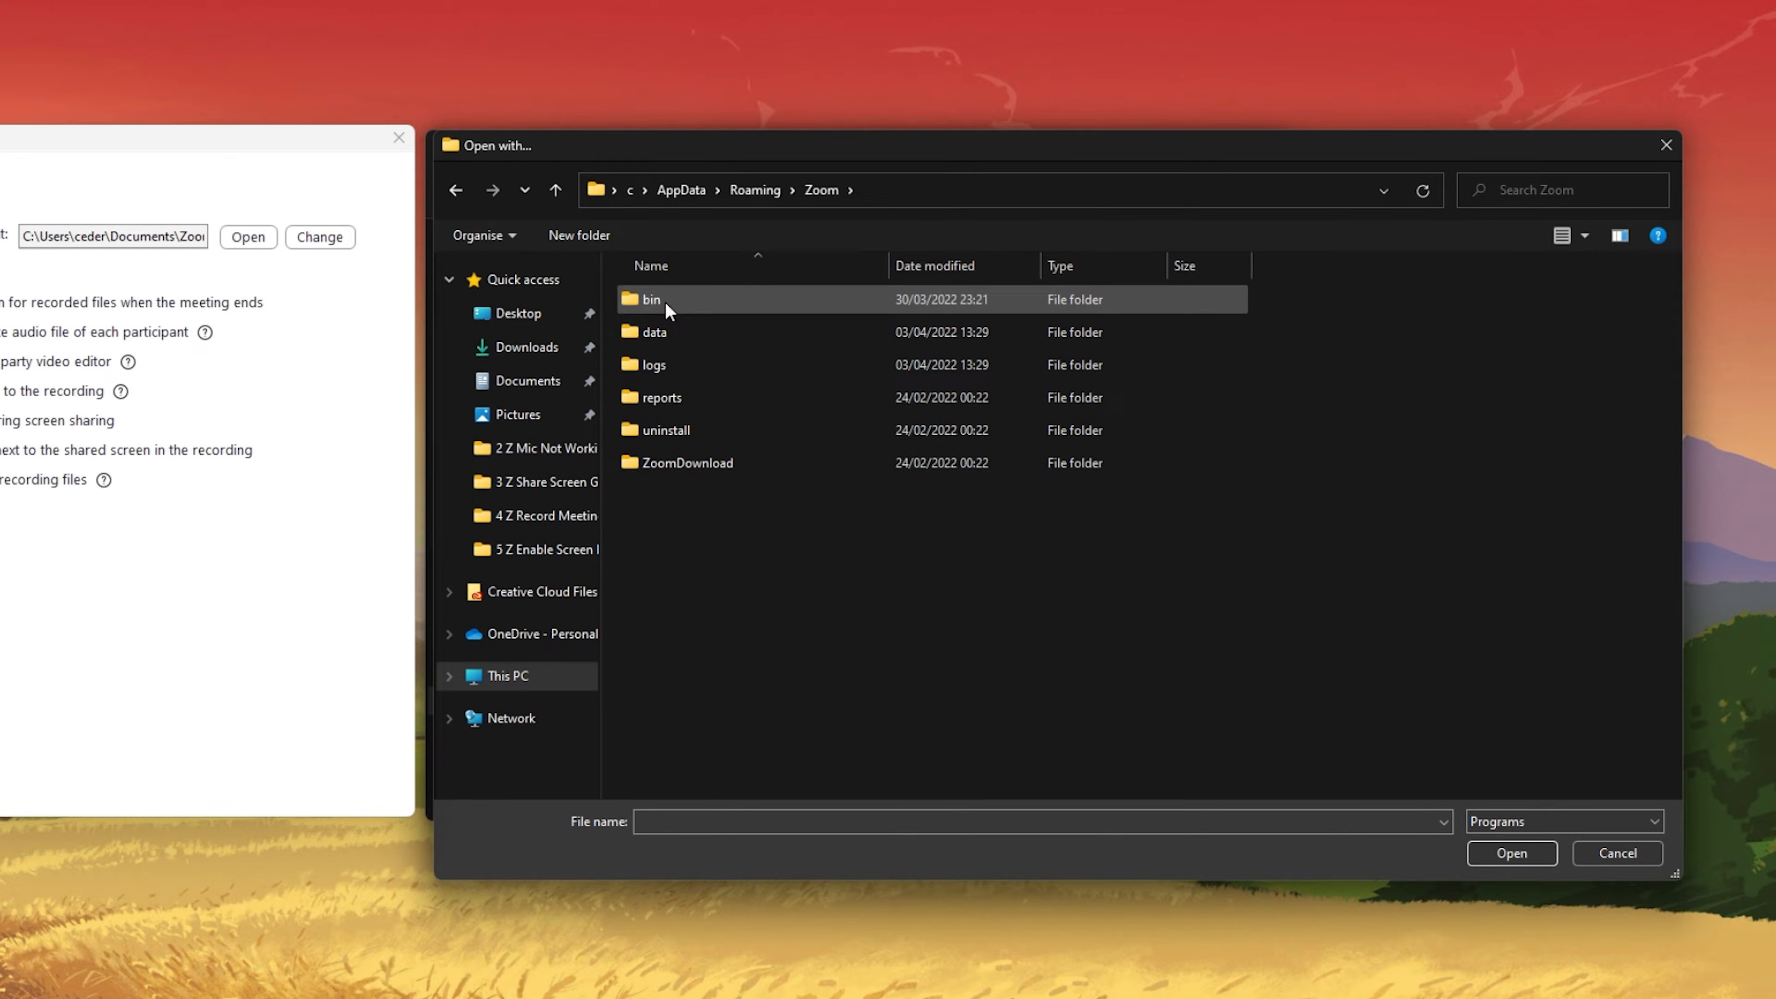
pyautogui.doubleClick(652, 299)
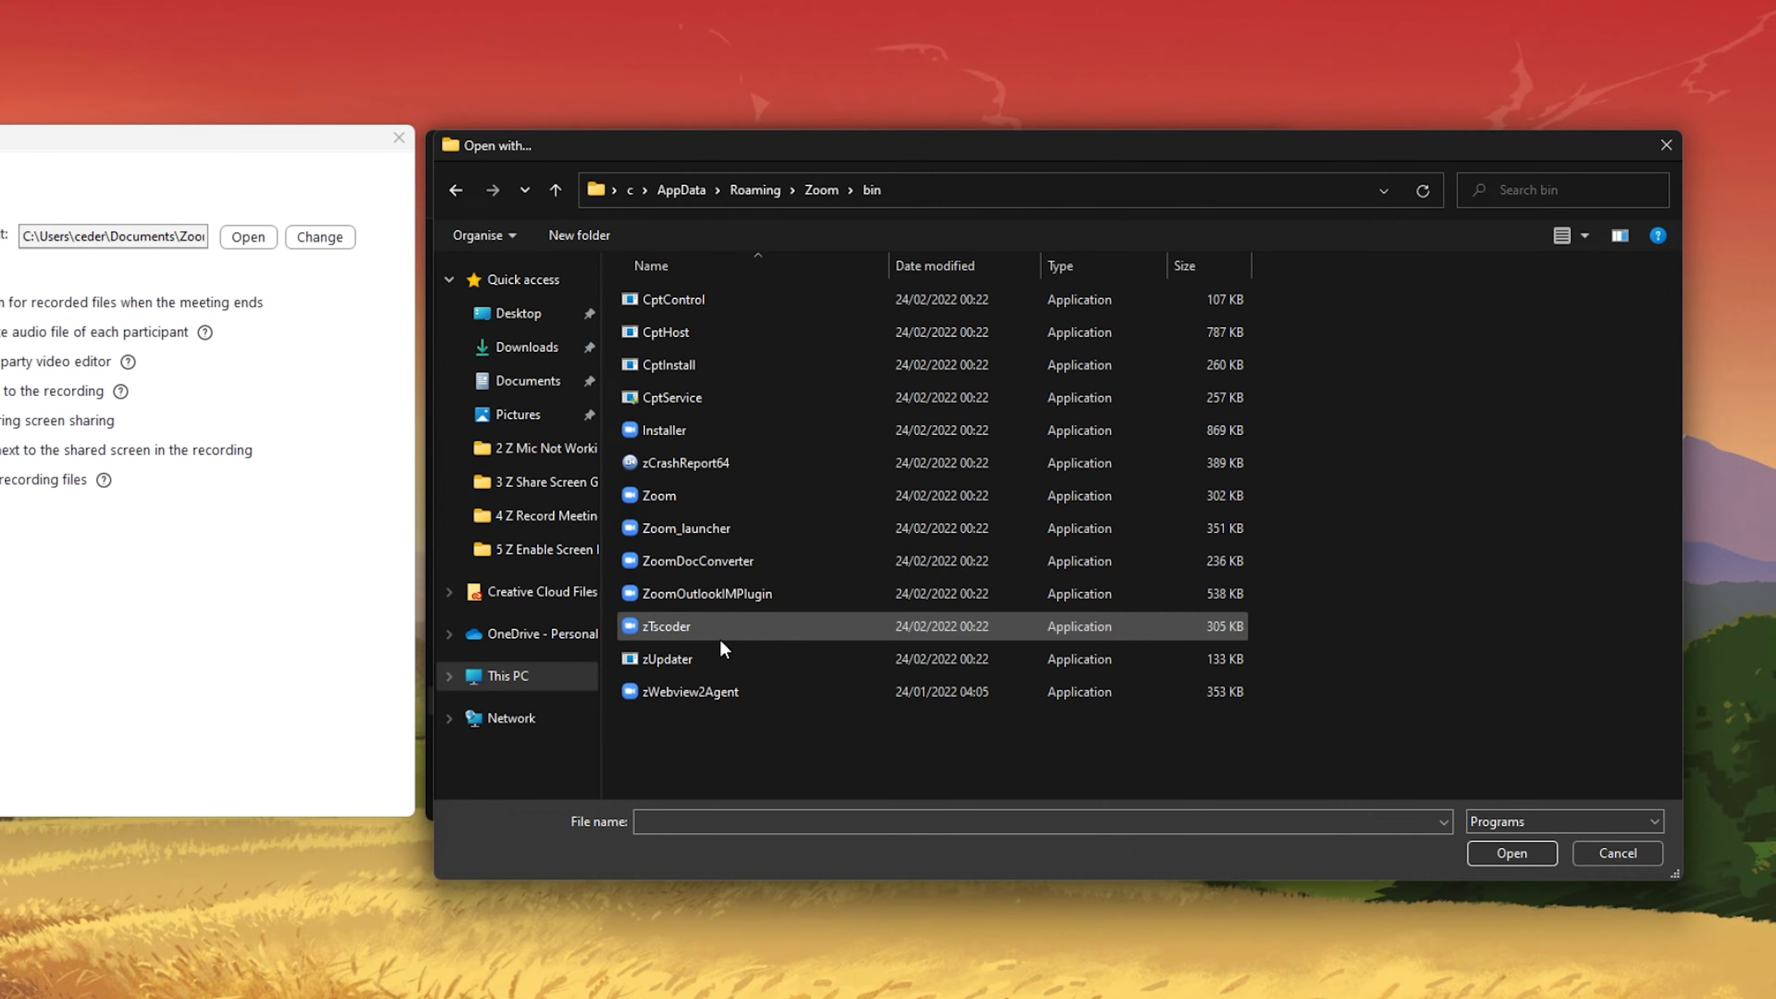
pyautogui.click(662, 627)
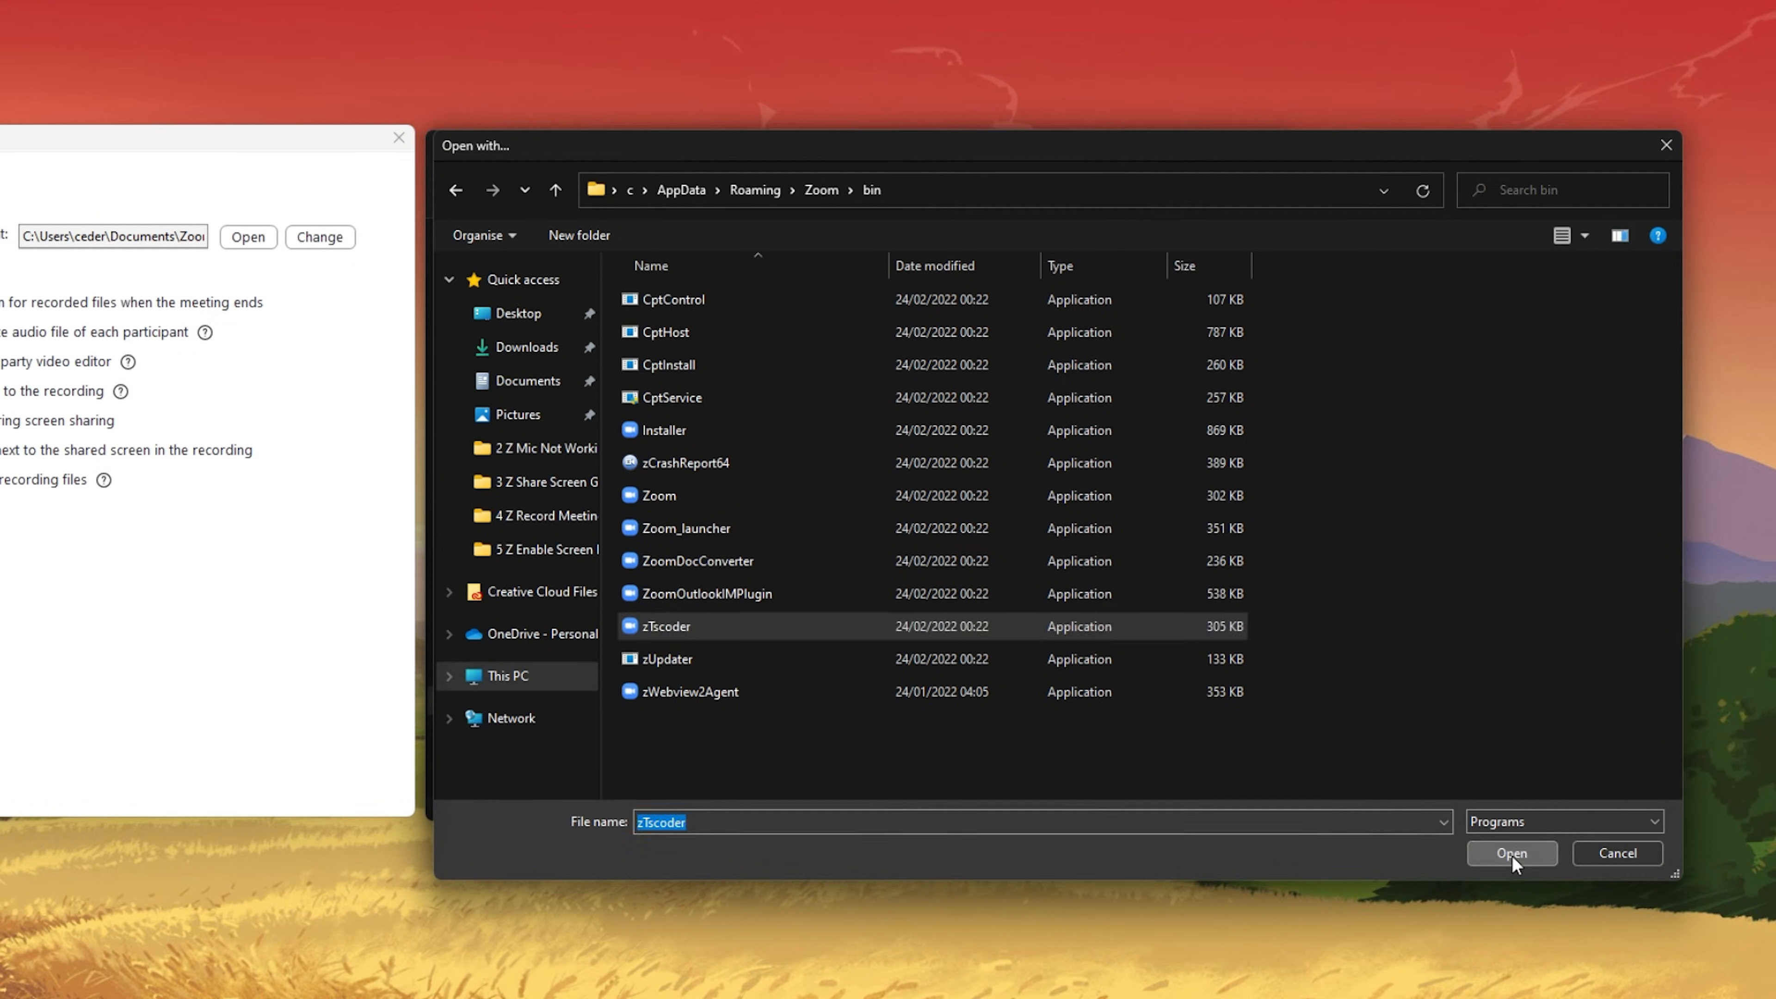
pyautogui.click(1511, 853)
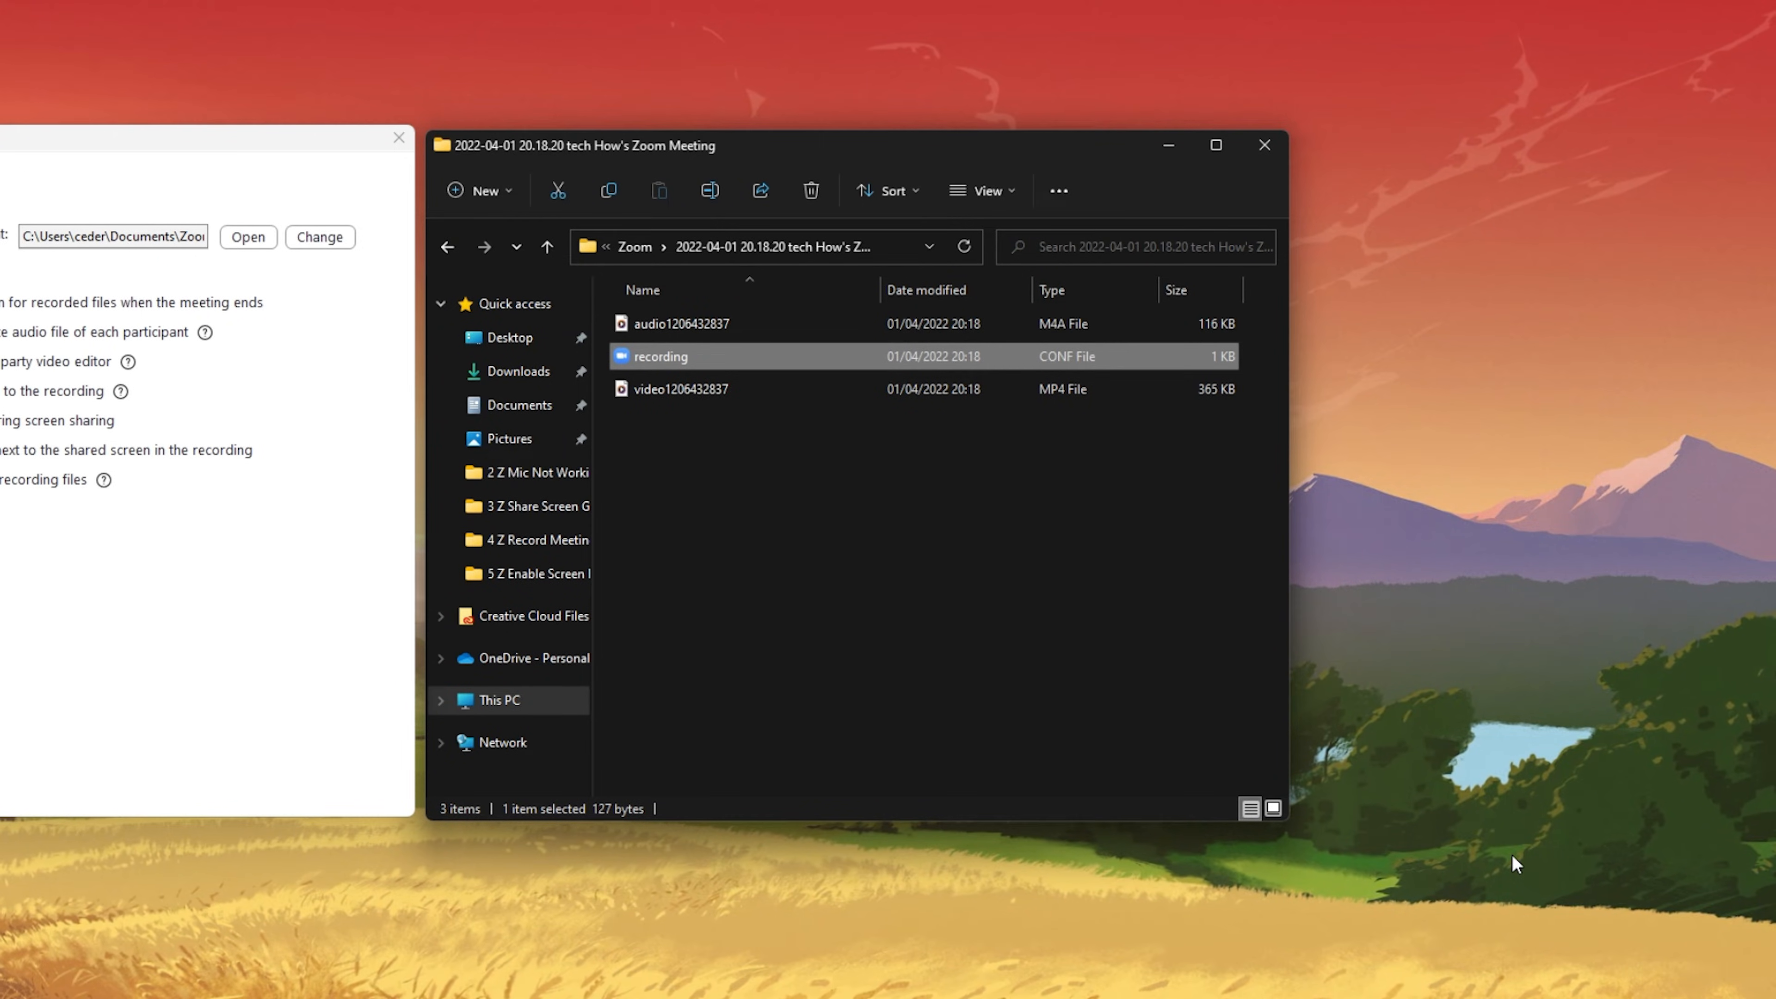
pyautogui.moveTo(1116, 708)
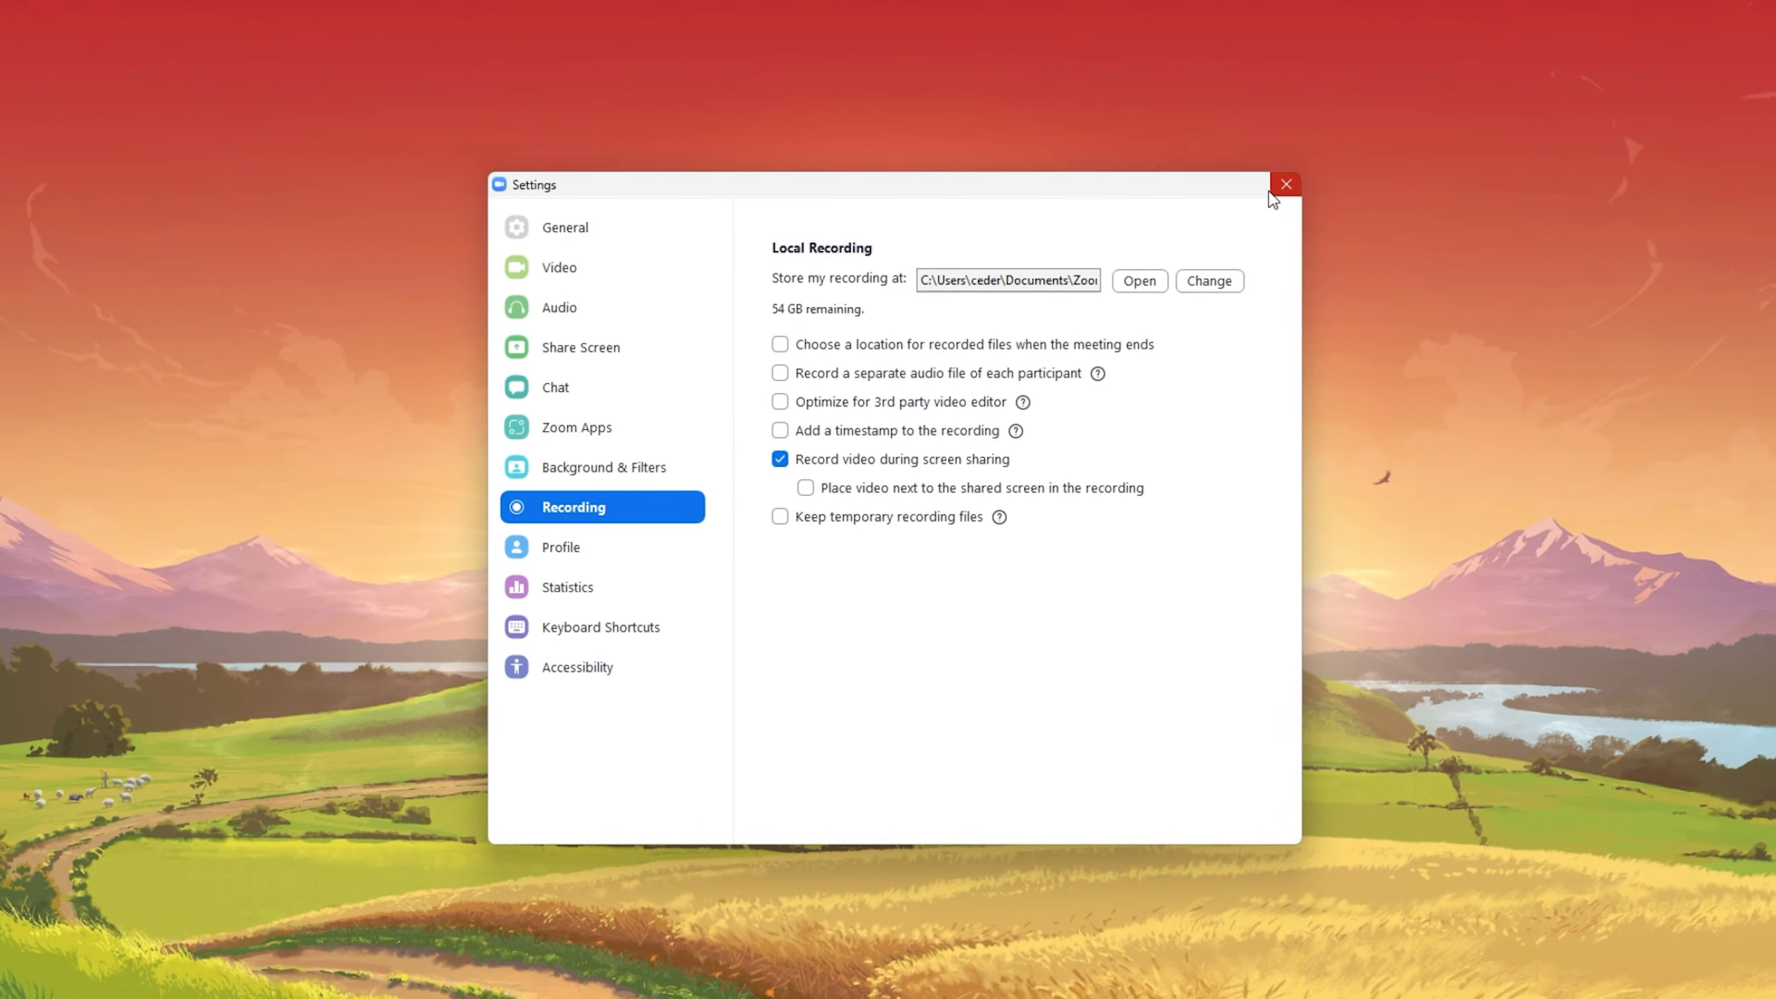
# Close the Zoom Settings window, leaving only the desktop
pyautogui.click(1285, 183)
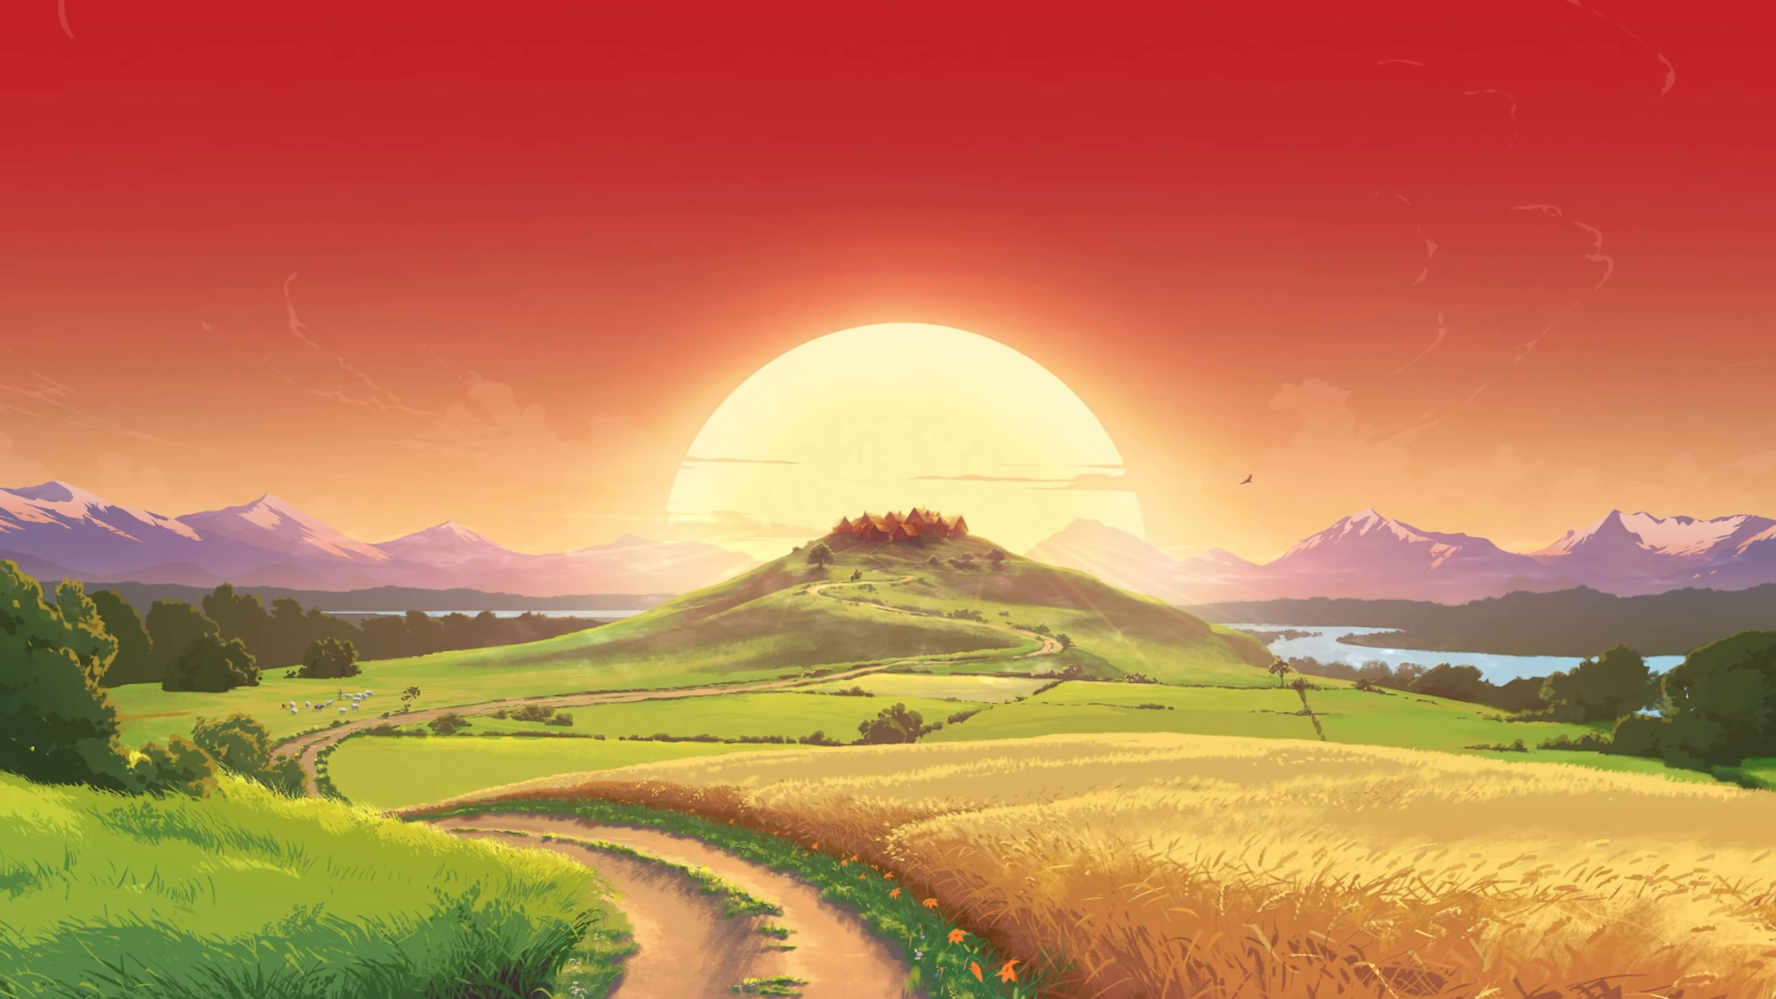